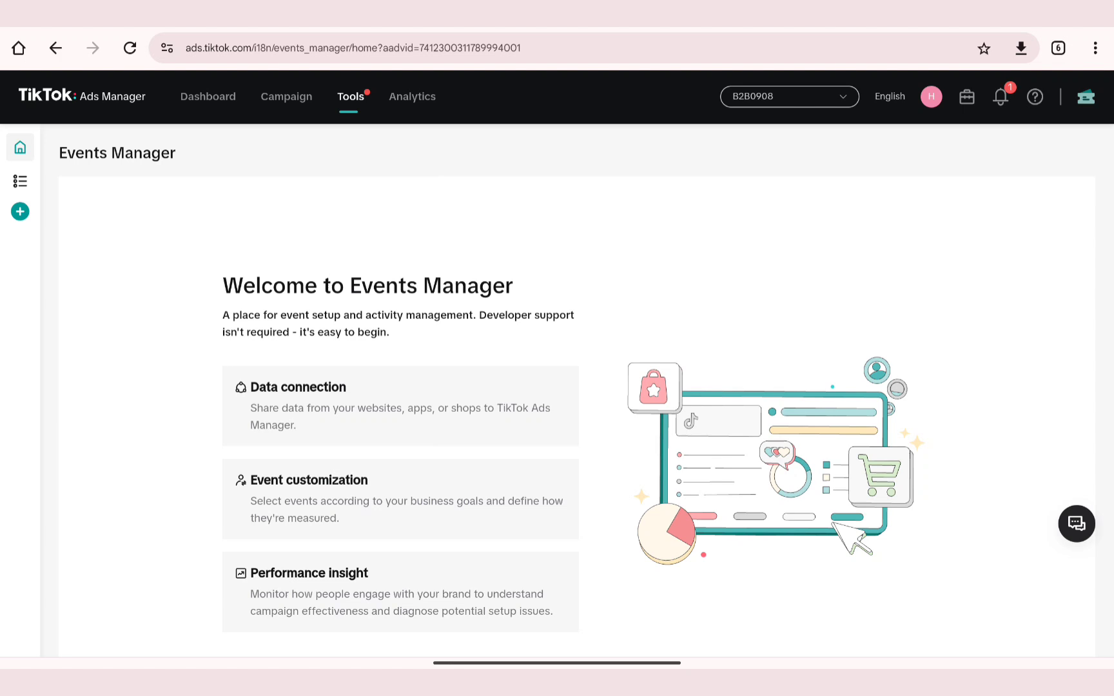
Show the Tools menu listing audience, creative, management and settings options
{"action": "left_click", "coordinate": [351, 97]}
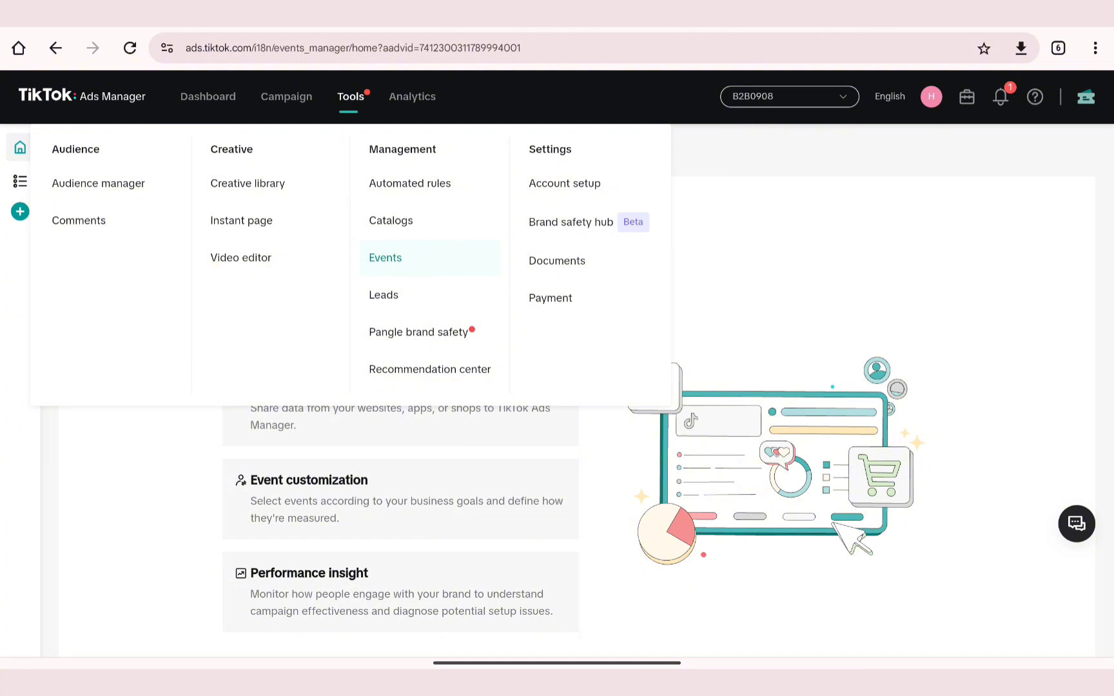
Open Events and continue with Web as the data source
{"action": "left_click", "coordinate": [385, 258]}
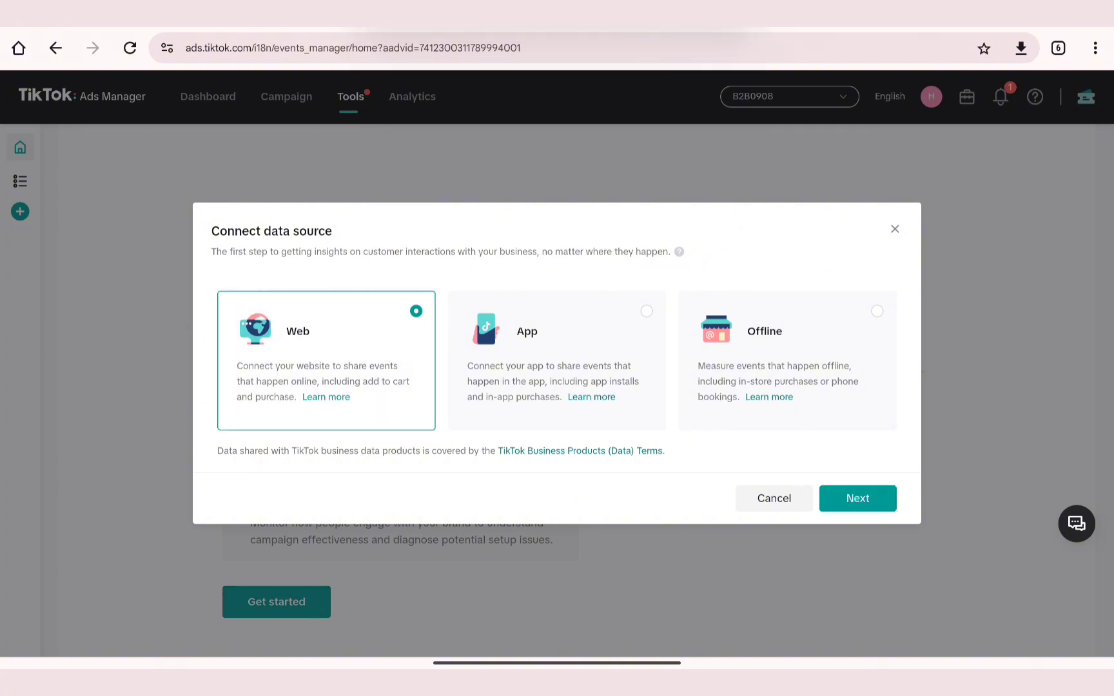
{"action": "left_click", "coordinate": [857, 498]}
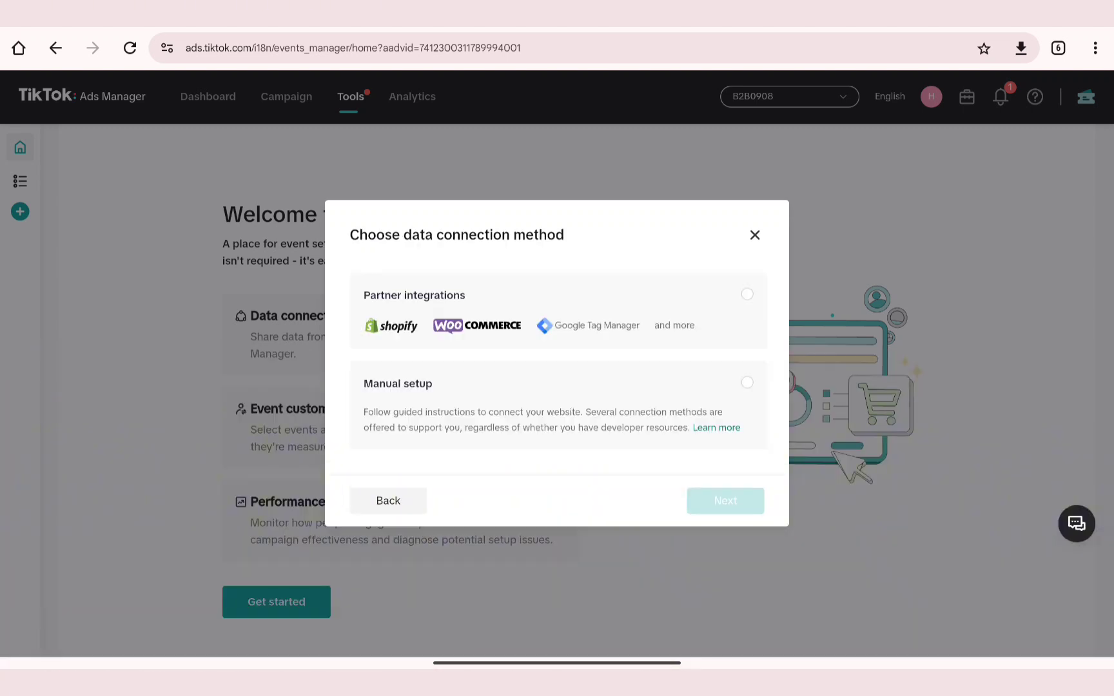
Choose Manual setup and continue with the TikTok Pixel connection method
{"action": "left_click", "coordinate": [747, 293]}
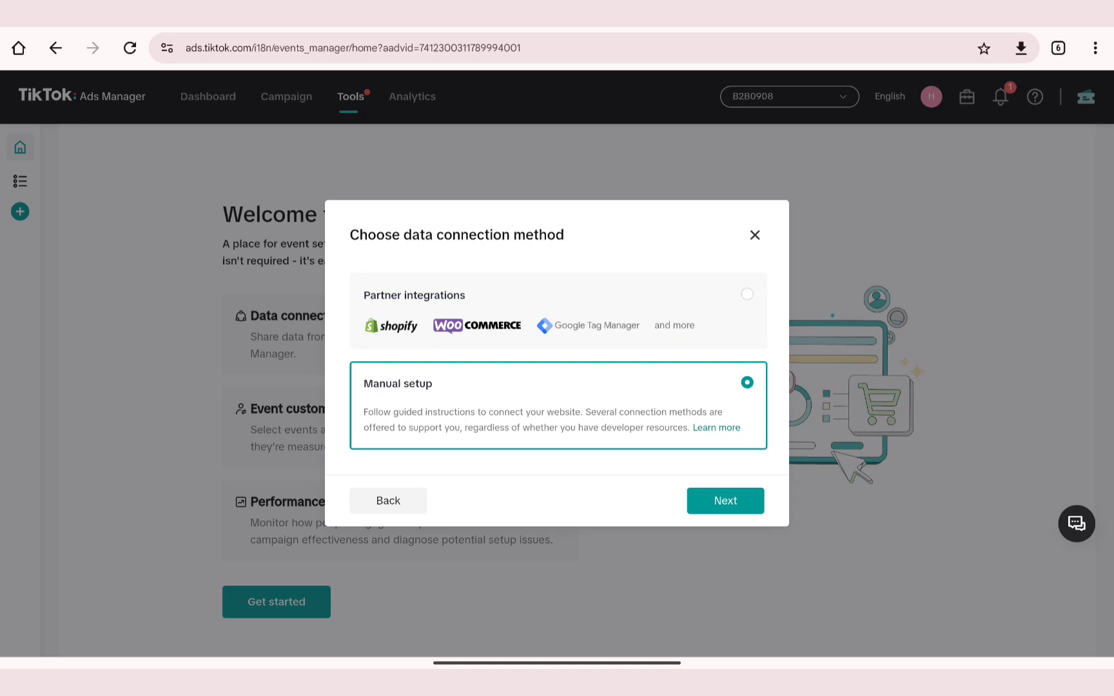
{"action": "left_click", "coordinate": [723, 501]}
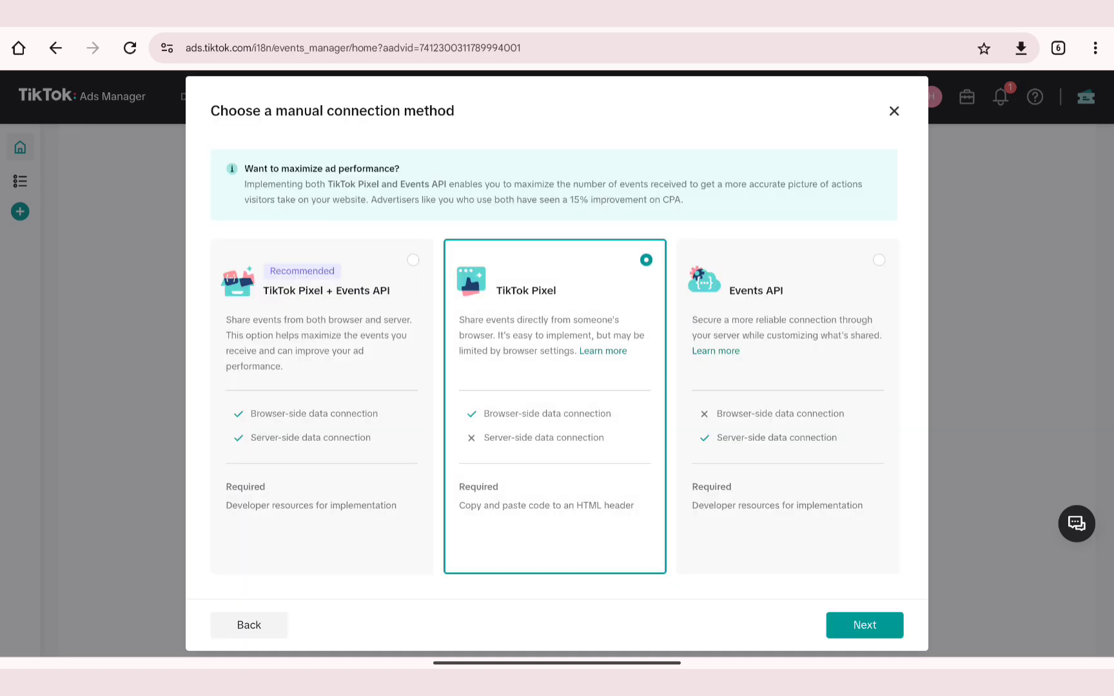
{"action": "left_click", "coordinate": [864, 625]}
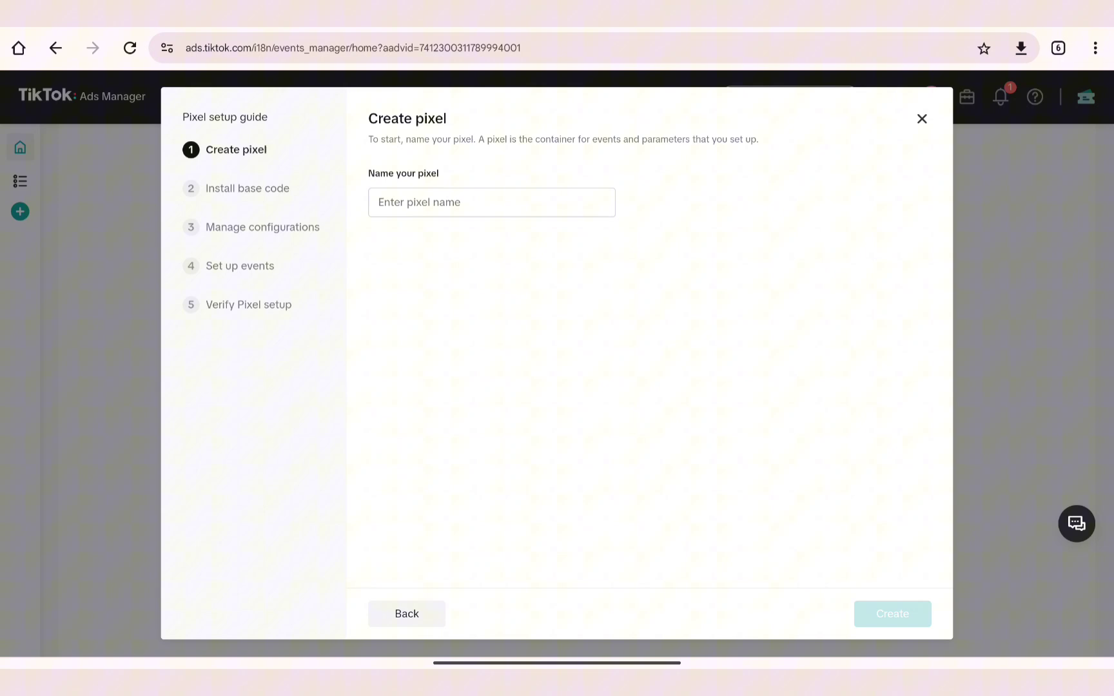
Name the pixel '123' and create it
{"action": "left_click", "coordinate": [490, 202]}
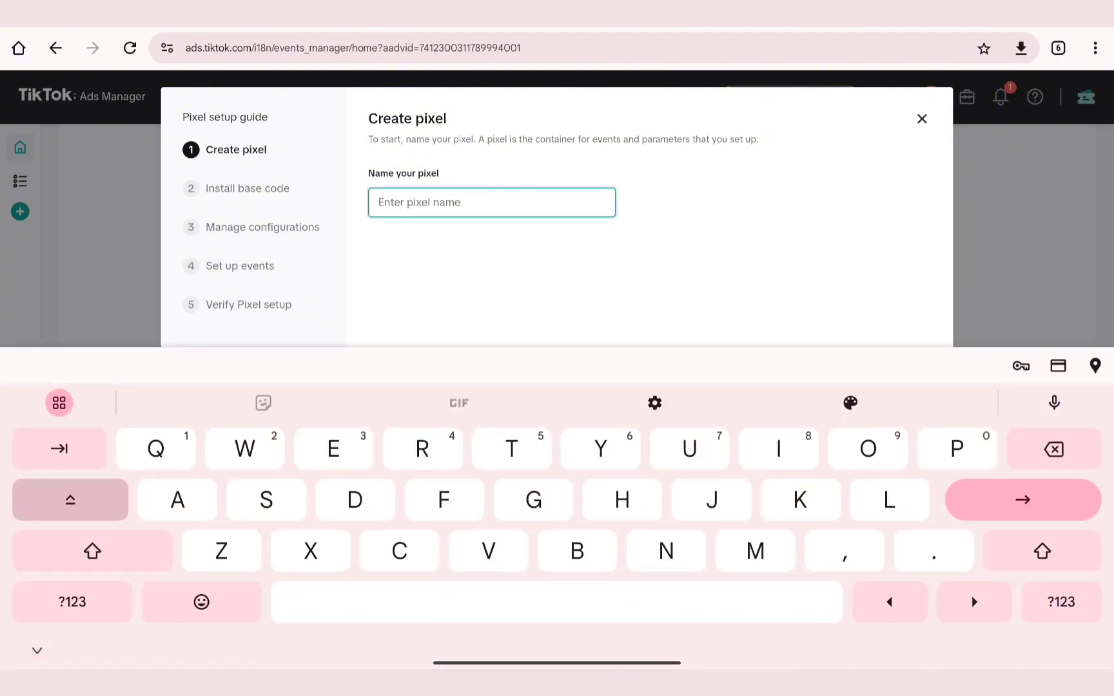
{"action": "type", "text": "1"}
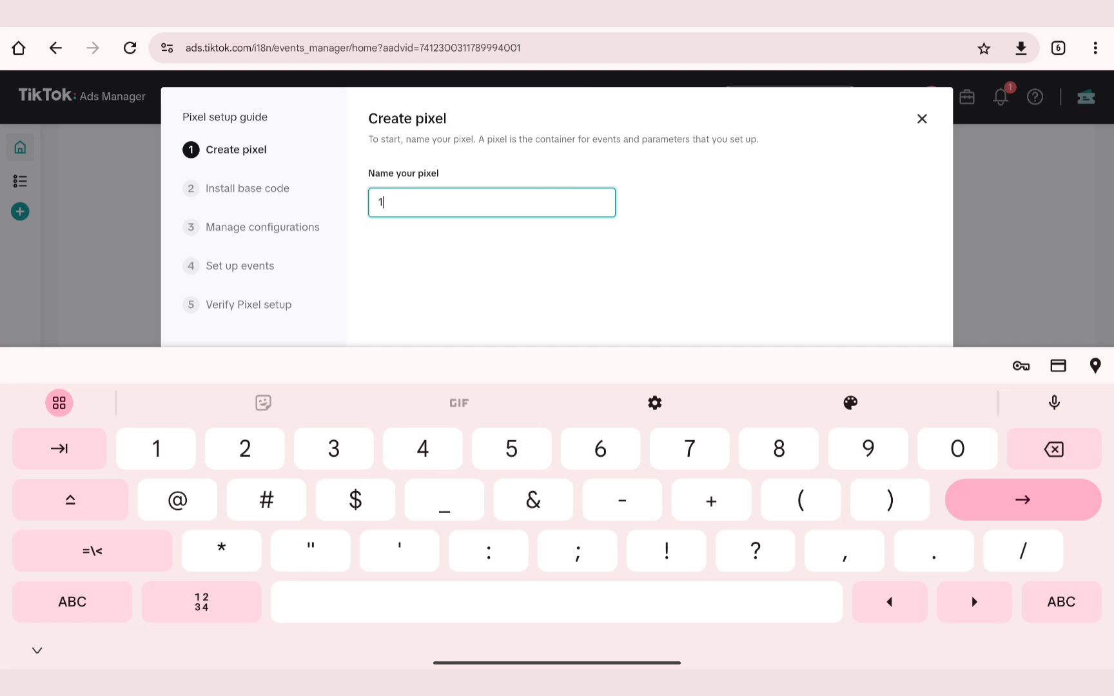
{"action": "type", "text": "23"}
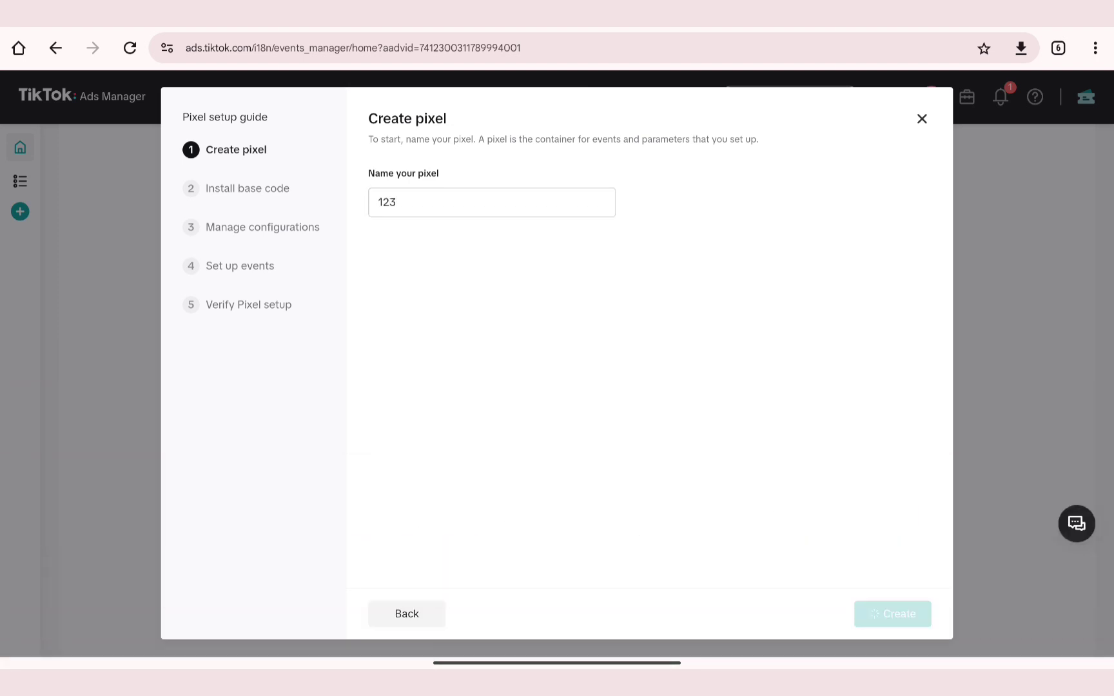
{"action": "left_click", "coordinate": [891, 614]}
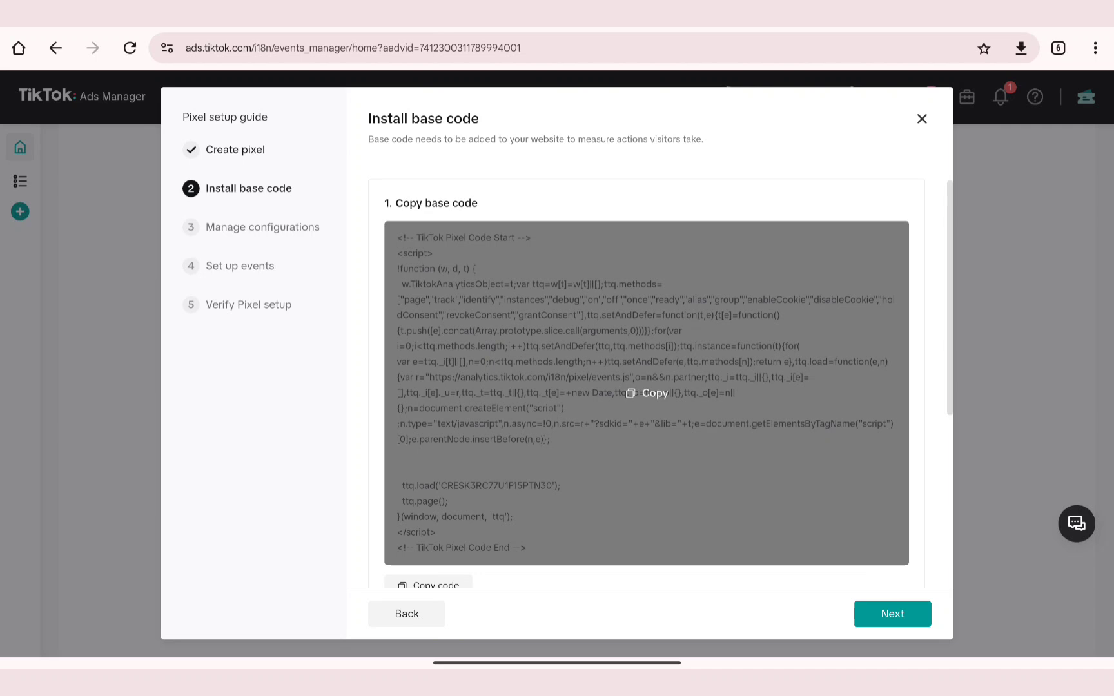
Review the Install base code page and continue to configurations
{"action": "scroll", "scroll_direction": "down", "scroll_amount": 3}
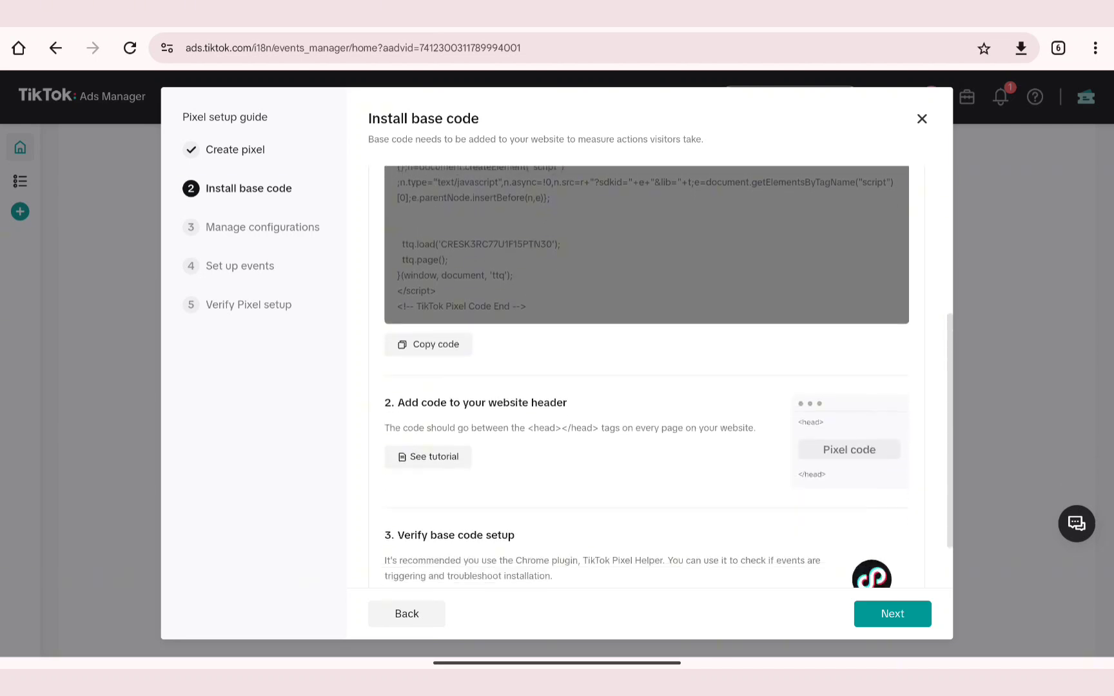
{"action": "scroll", "scroll_direction": "down", "scroll_amount": 3}
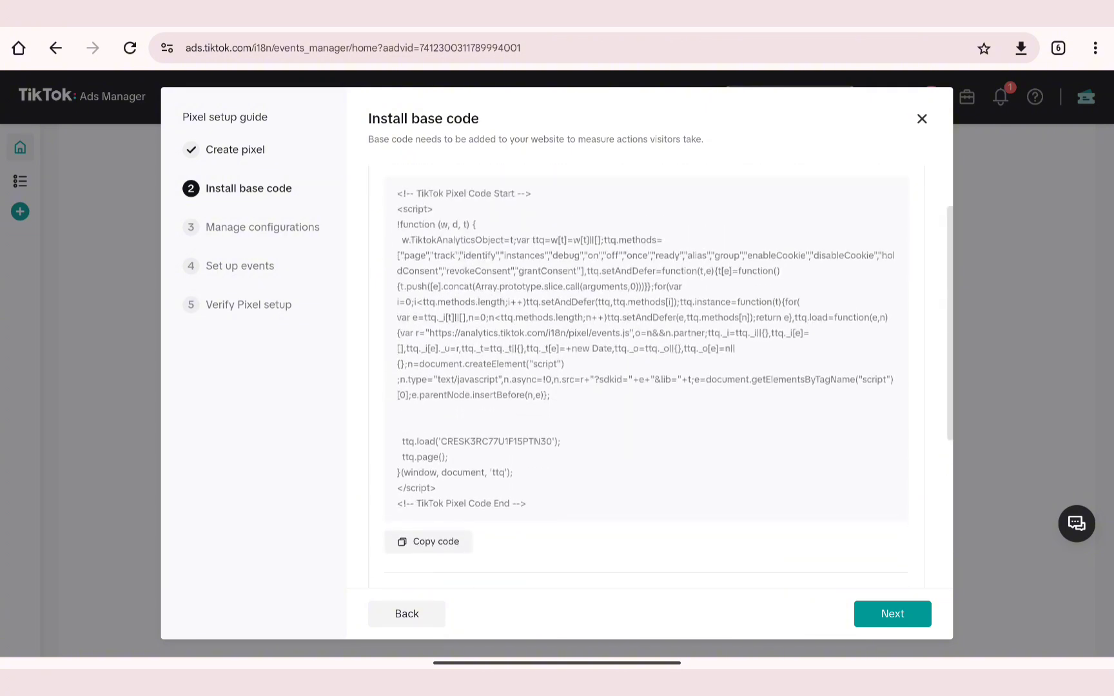
{"action": "left_click", "coordinate": [892, 614]}
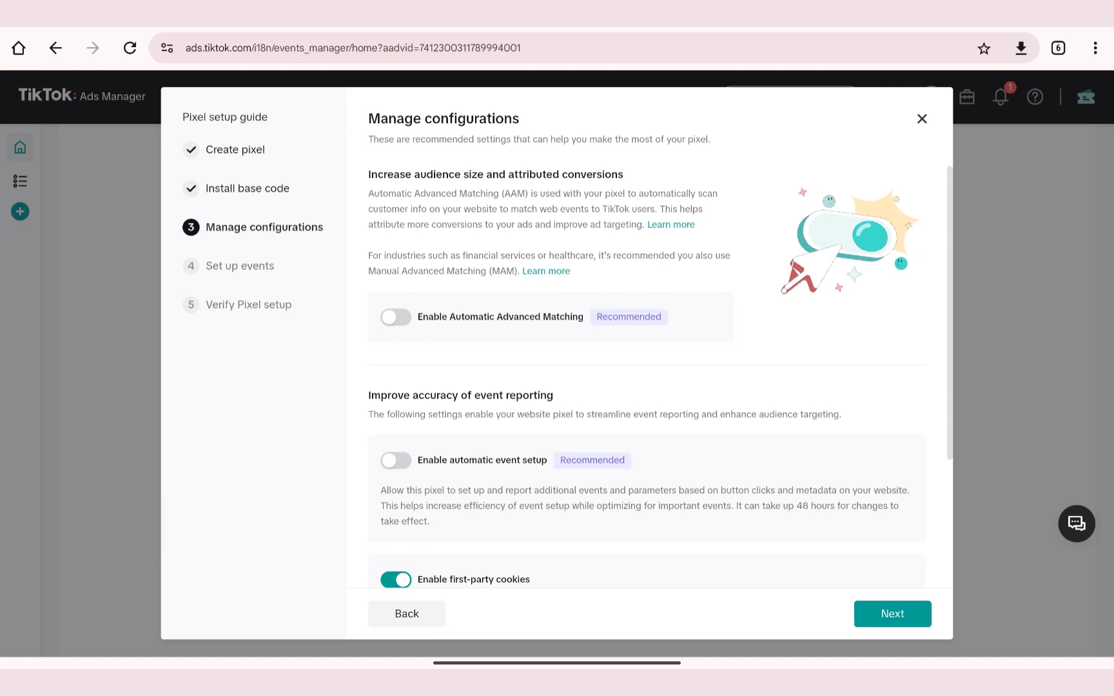
Review Manage configurations, leaving all toggles unchanged, and proceed
{"action": "scroll", "scroll_direction": "down", "scroll_amount": 3}
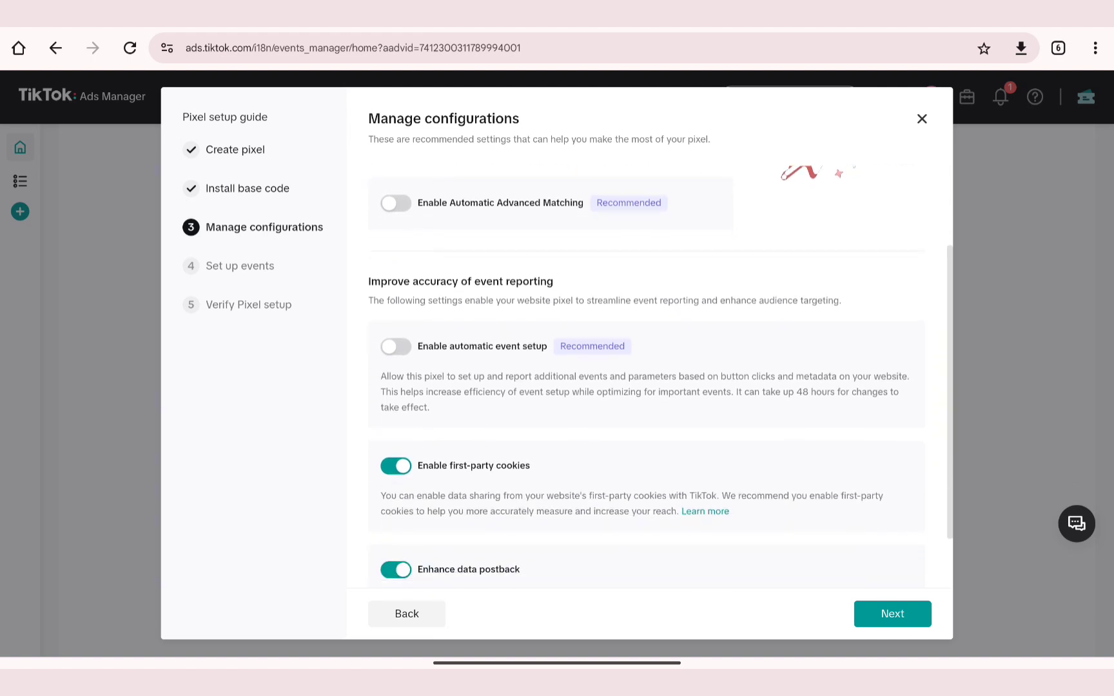
{"action": "scroll", "scroll_direction": "down", "scroll_amount": 3}
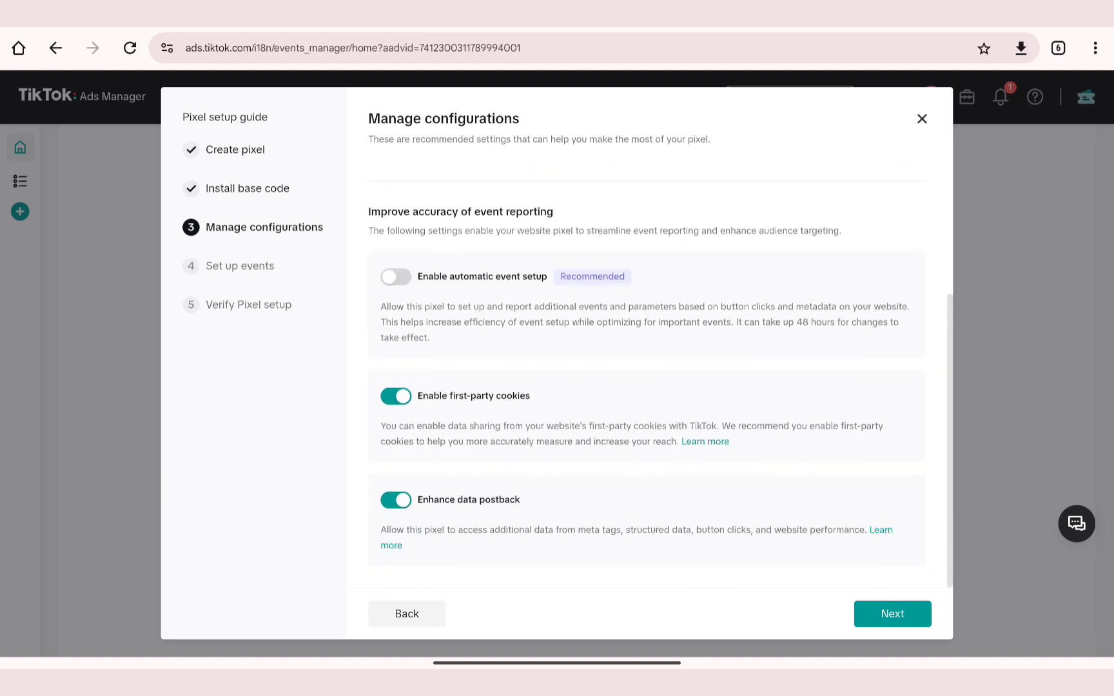
{"action": "left_click", "coordinate": [892, 614]}
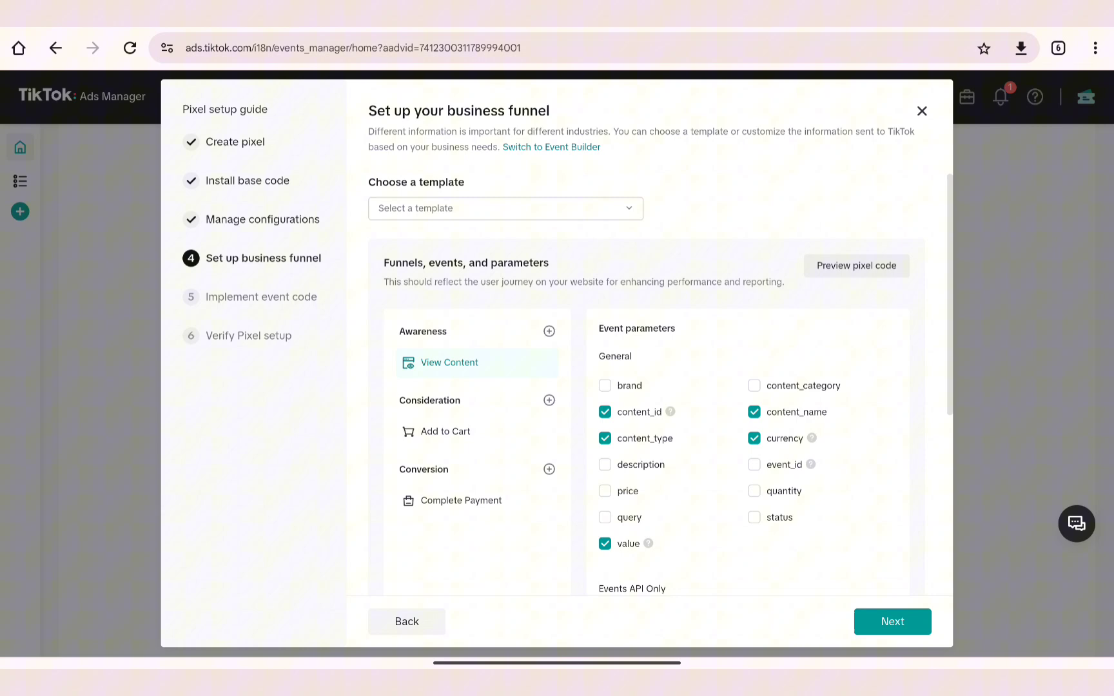
Accept the View Content, Add to Cart, Complete Payment funnel unchanged
{"action": "left_click", "coordinate": [891, 621]}
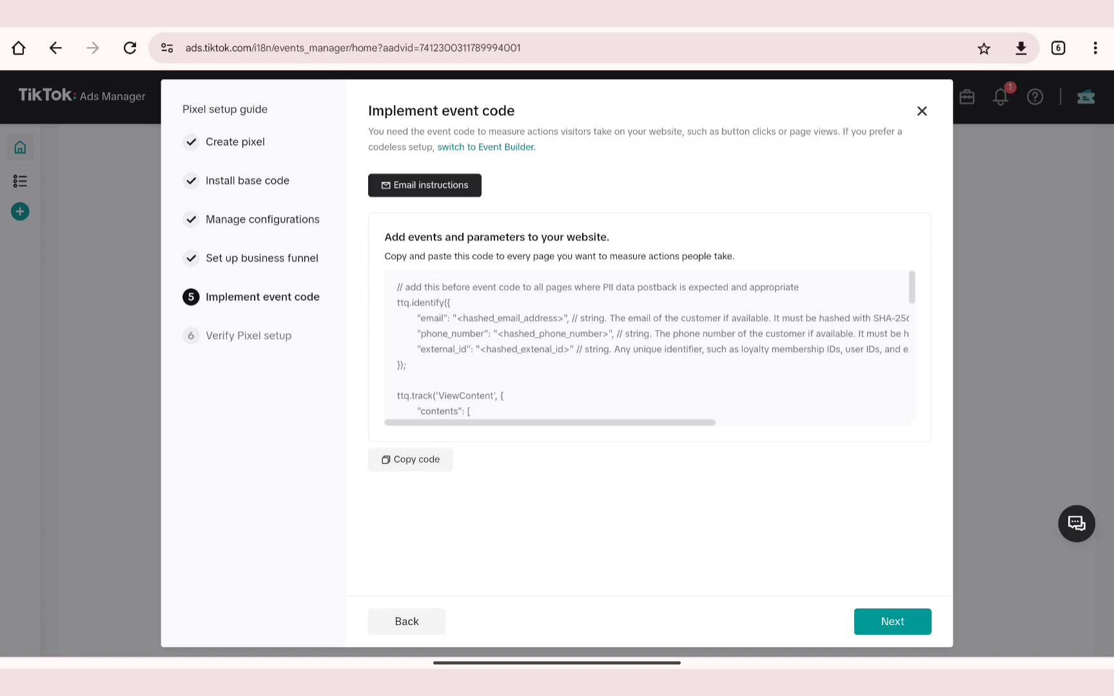
Advance from Implement event code to the Verify Pixel setup step
{"action": "left_click", "coordinate": [892, 621]}
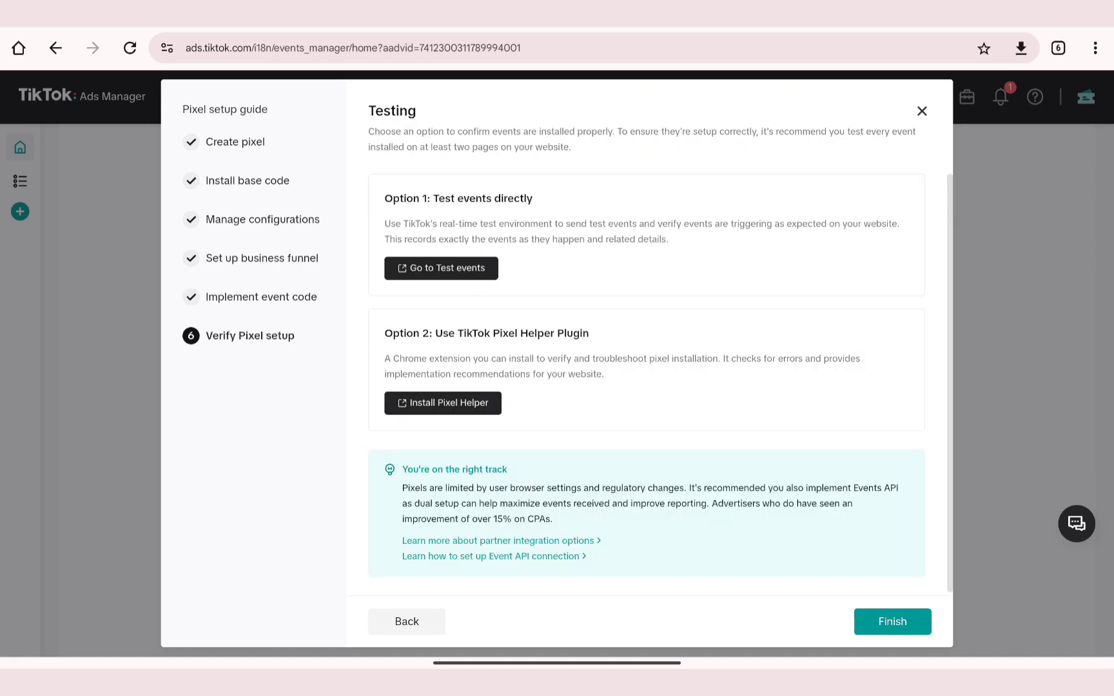